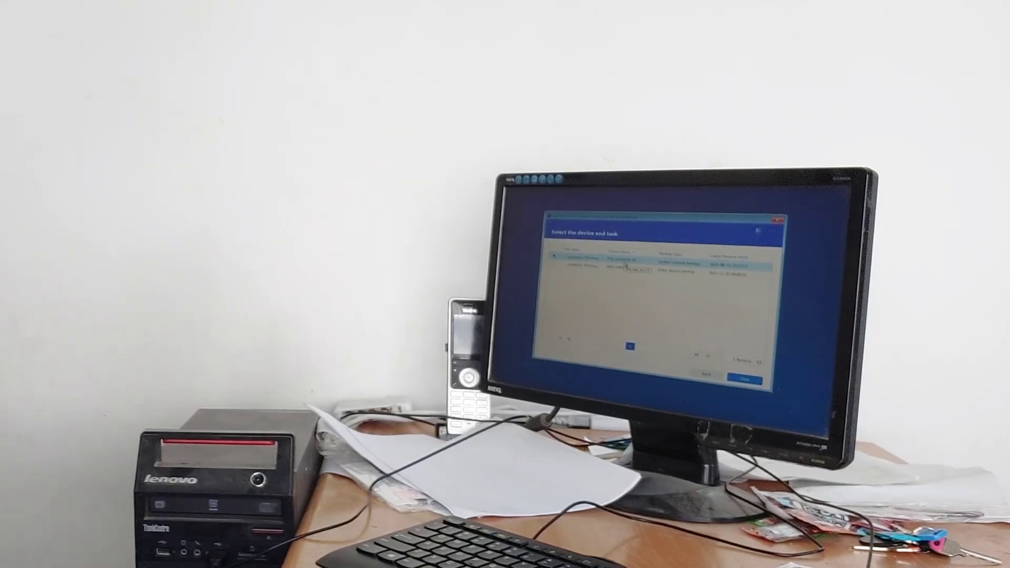
# Continue past 'Select the device and task' with the found backup selected
pyautogui.click(747, 377)
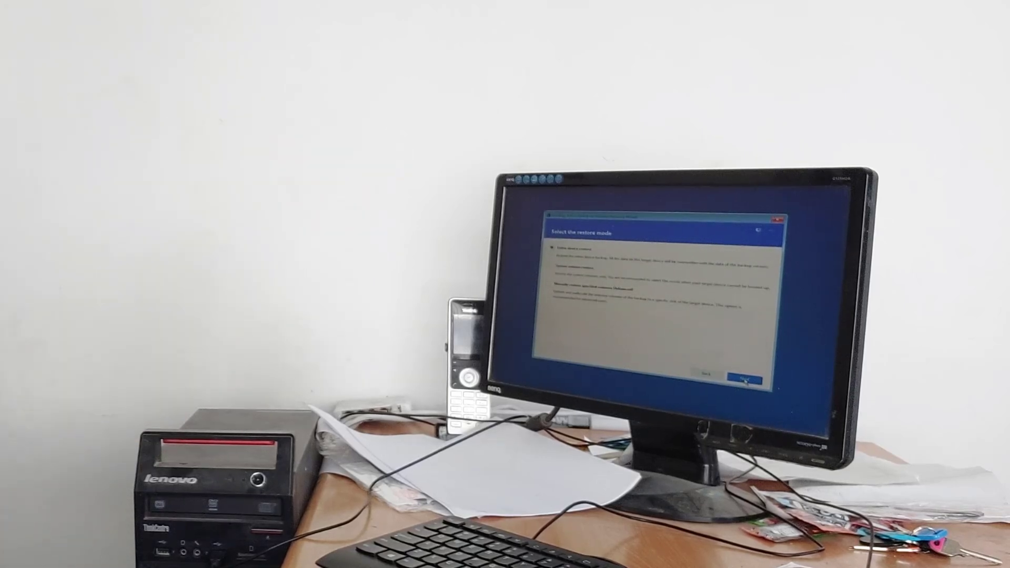
# Confirm the entire-device restore mode so the wizard begins processing
pyautogui.click(747, 376)
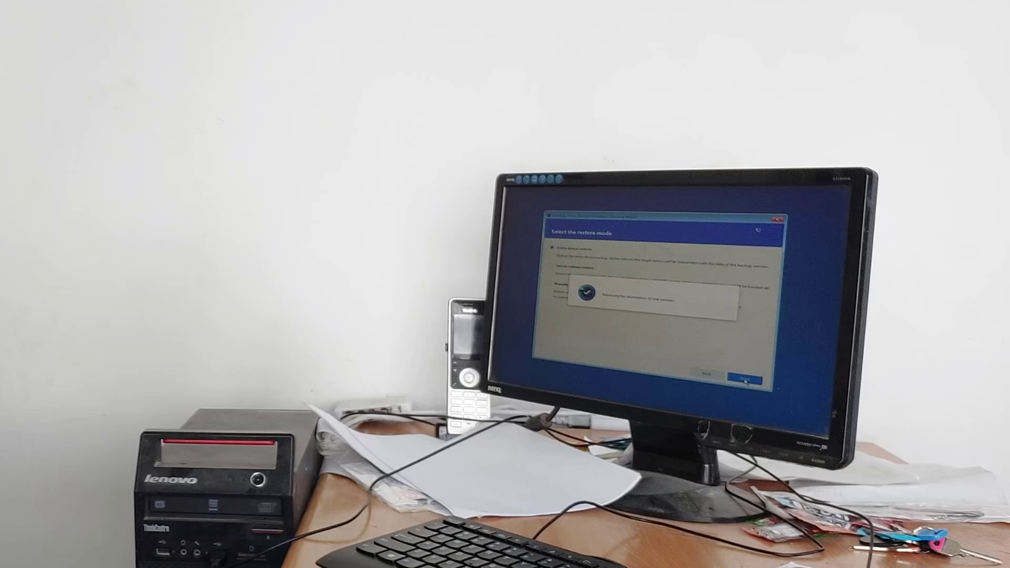